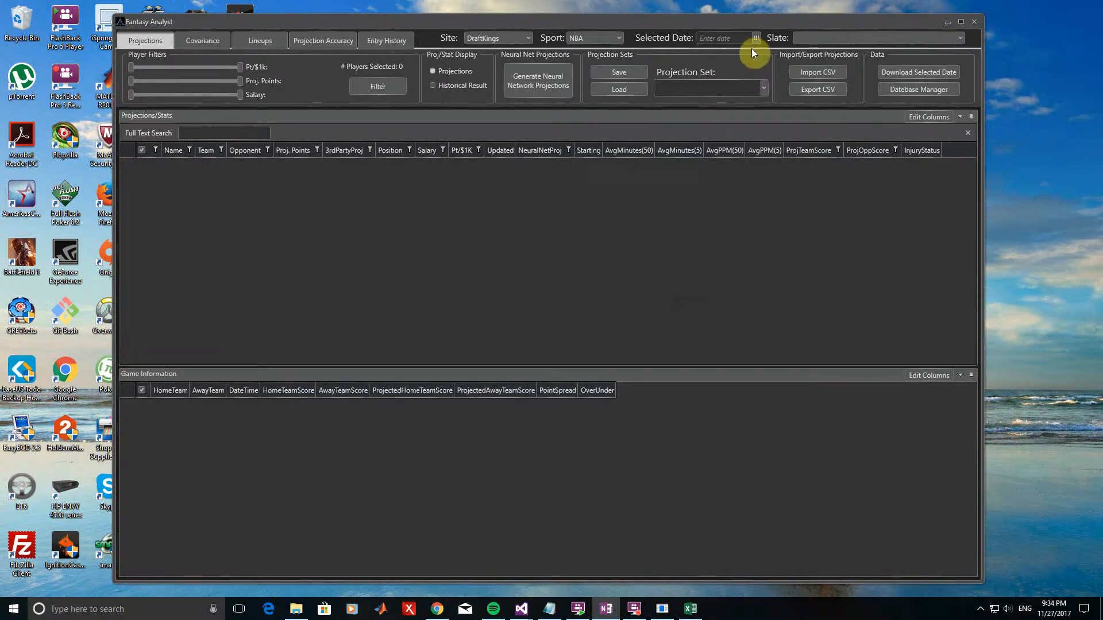
Pick November 14, 2017 to load the DraftKings NBA 7:30 PM Main slate.
{"action": "left_click", "coordinate": [756, 38]}
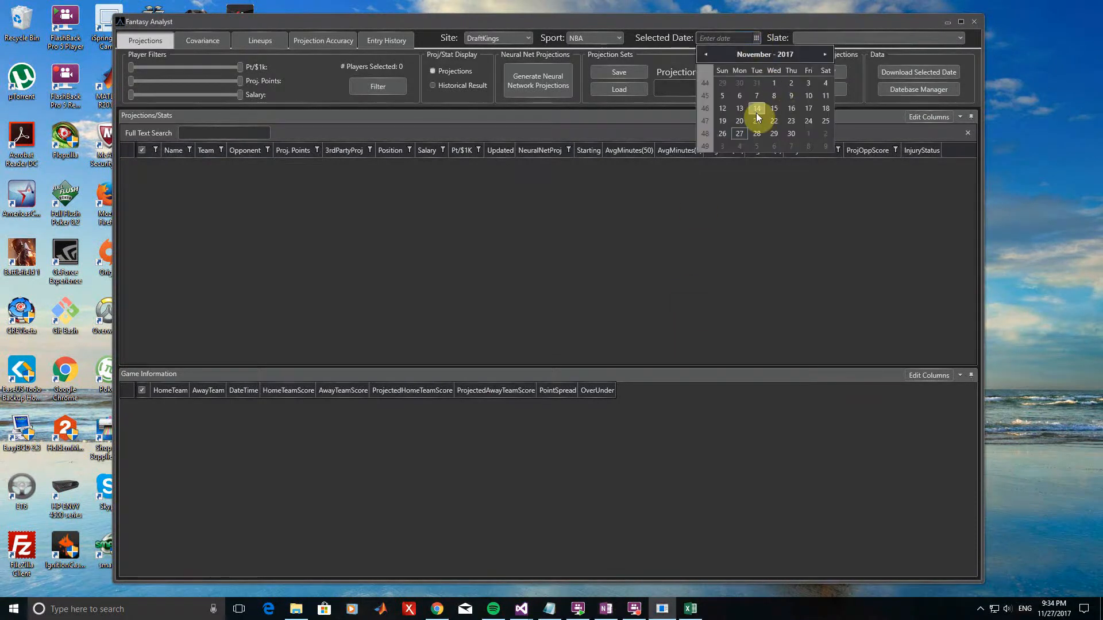
{"action": "left_click", "coordinate": [756, 109]}
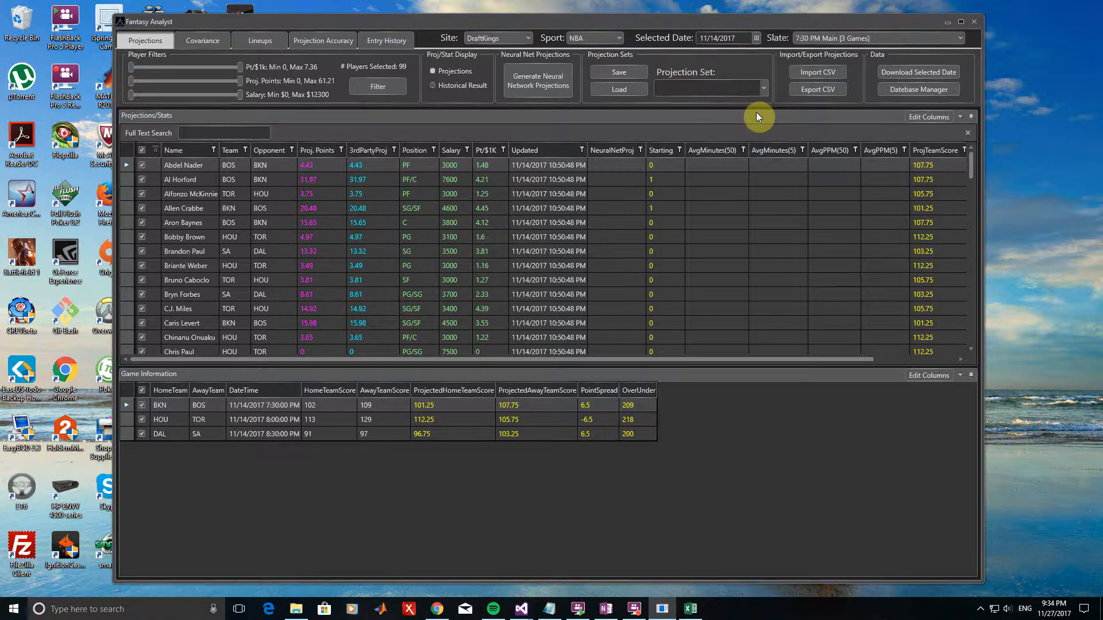
{"action": "left_click", "coordinate": [707, 87]}
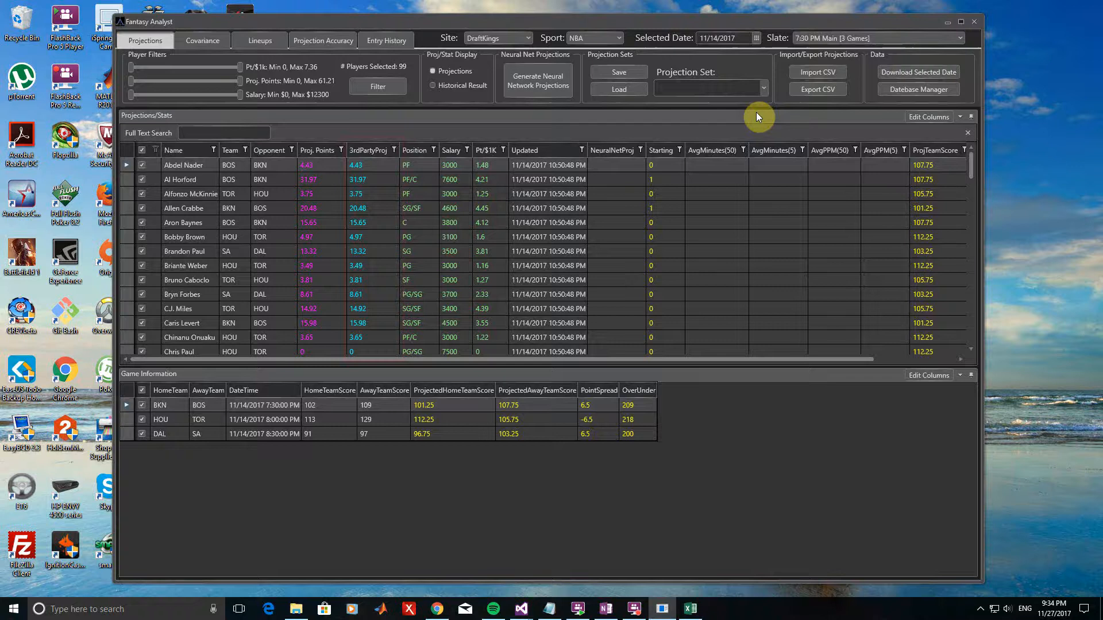
{"action": "left_click", "coordinate": [368, 150]}
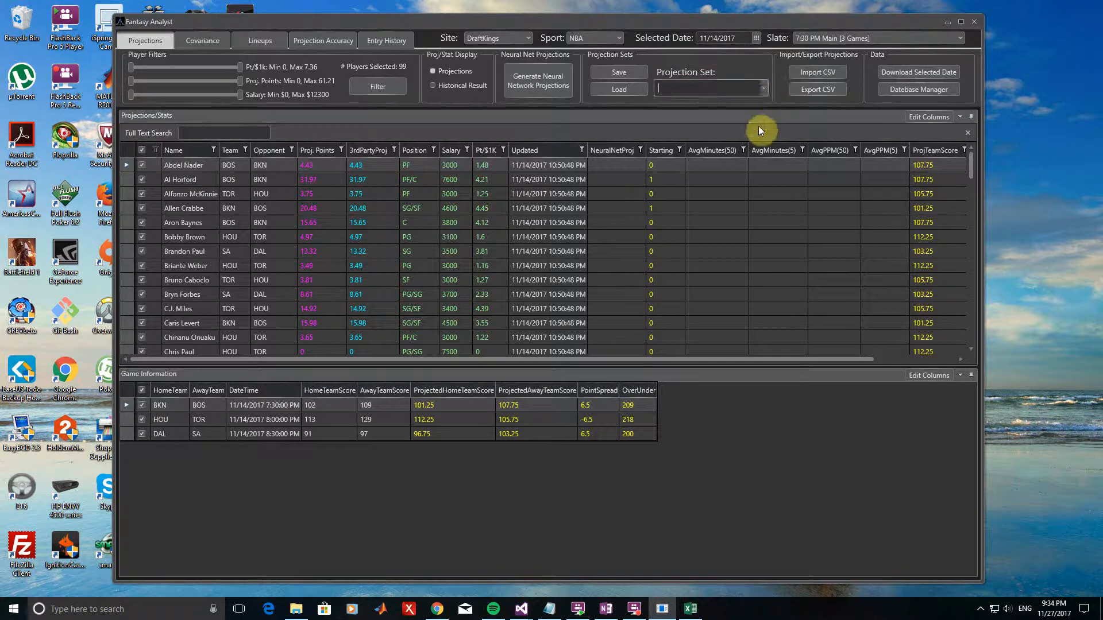
{"action": "mouse_move", "coordinate": [628, 281]}
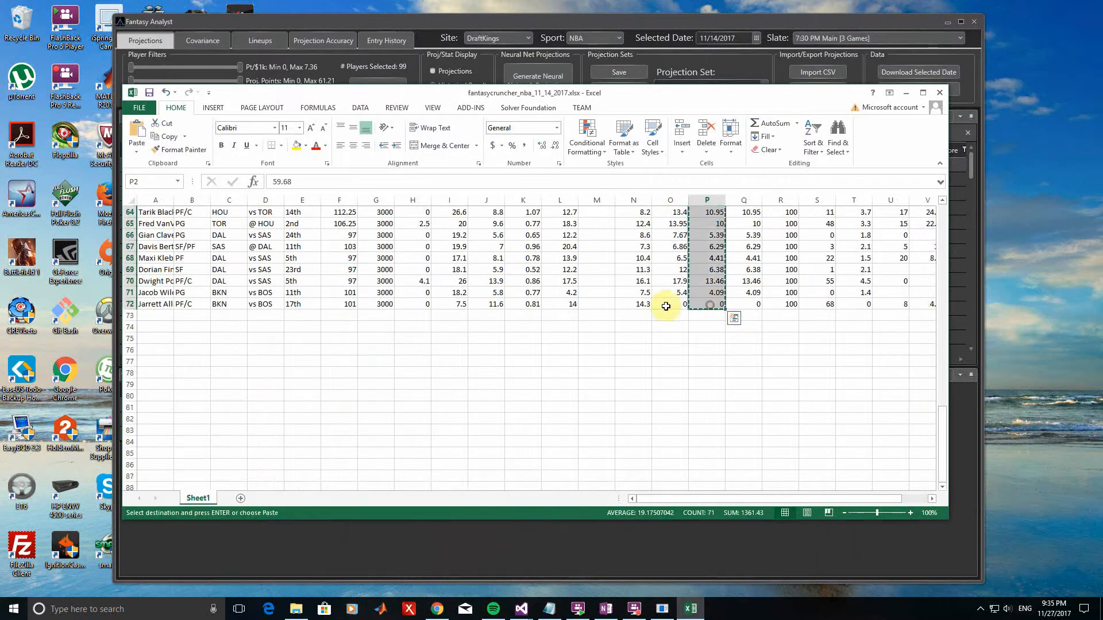
Delete the unneeded columns, keeping only player names and projected points.
{"action": "right_click", "coordinate": [665, 305]}
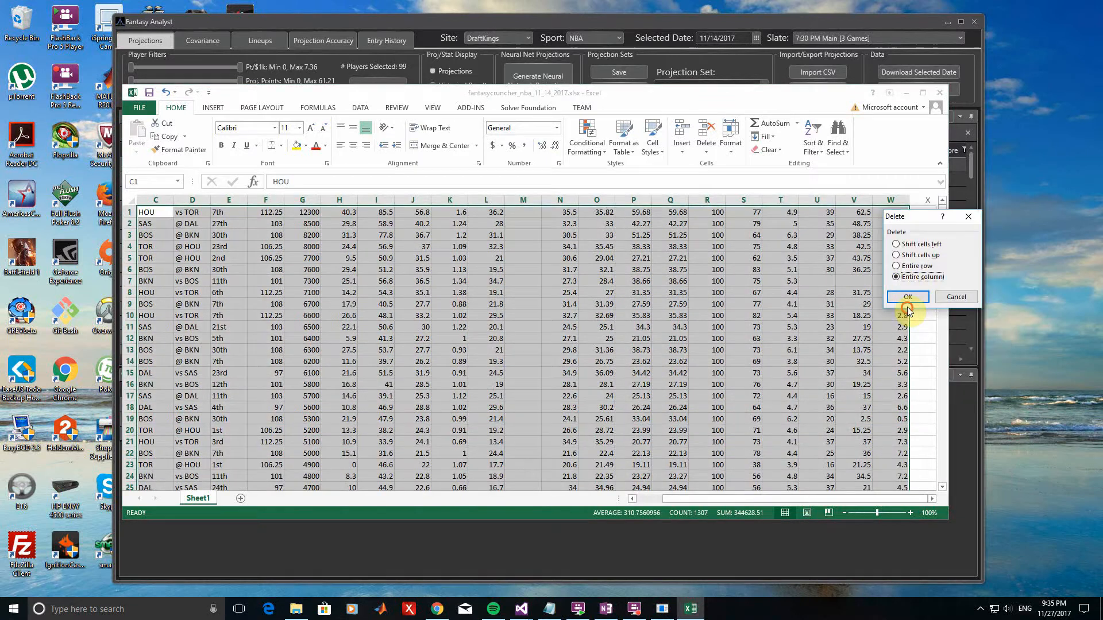
{"action": "left_click", "coordinate": [139, 107]}
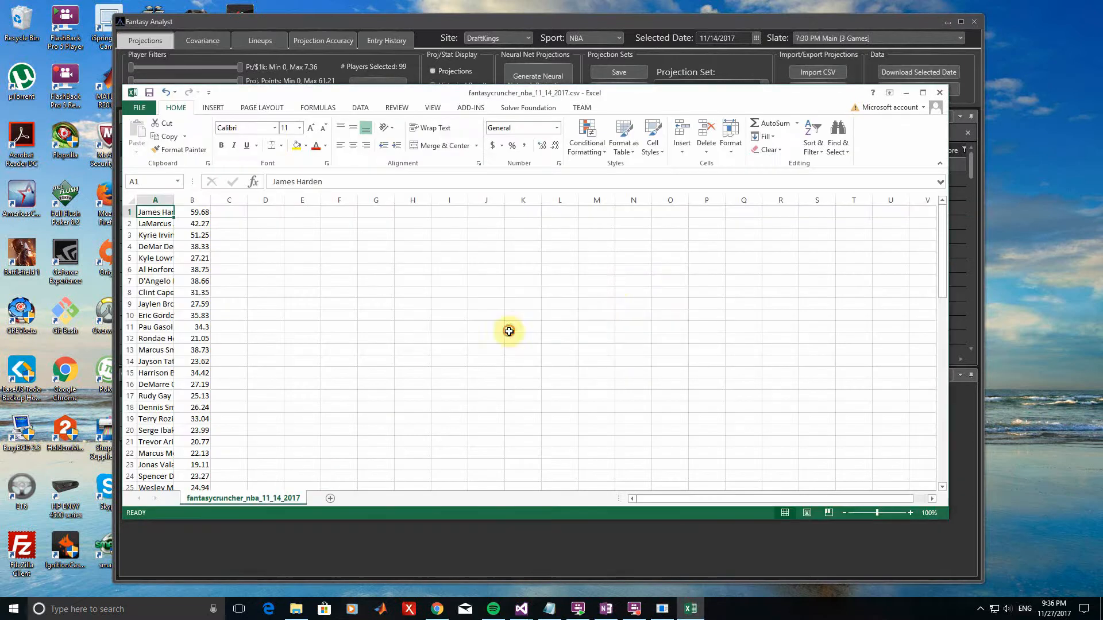
{"action": "left_click", "coordinate": [816, 72]}
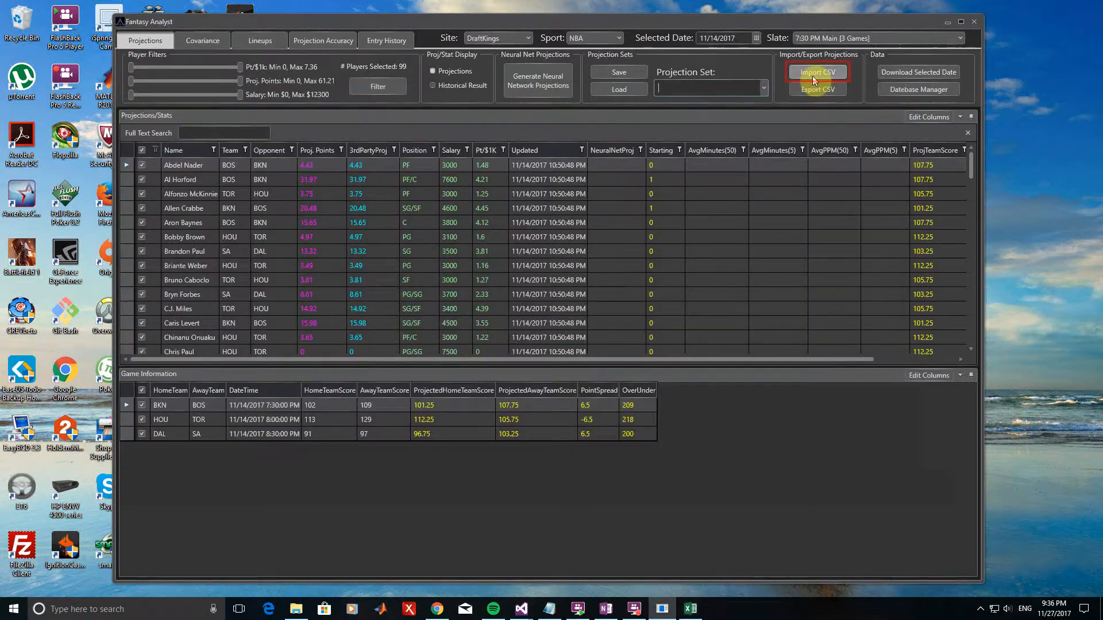
Import fantasycruncher_nba_11_14_2017.csv, acknowledging 69 matched names and accepting two name substitutions.
{"action": "left_click", "coordinate": [817, 72]}
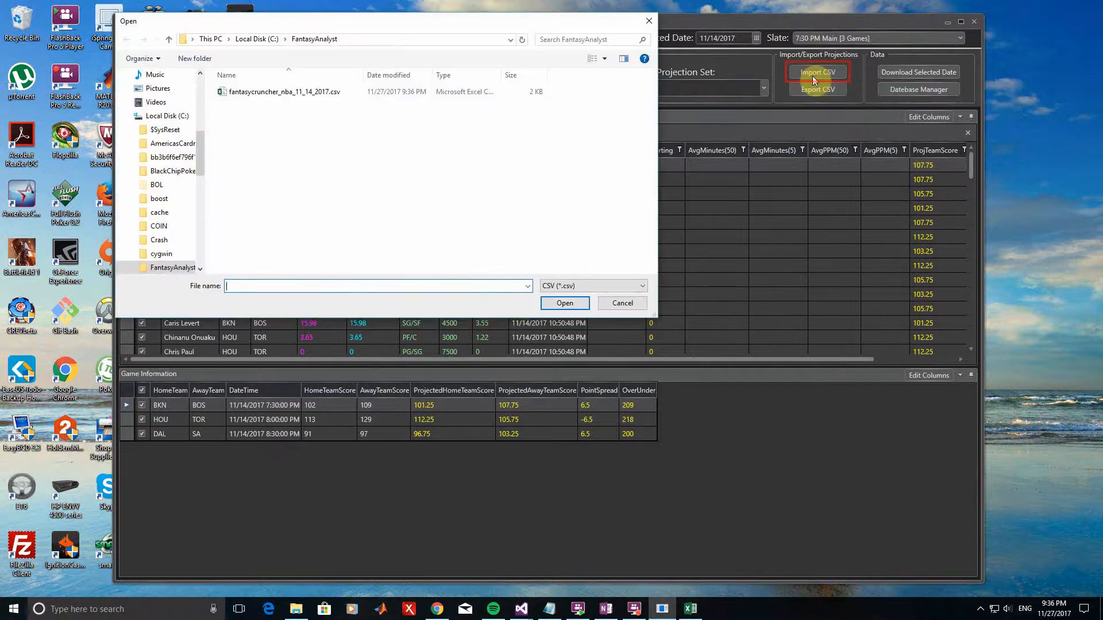
{"action": "left_click", "coordinate": [286, 91]}
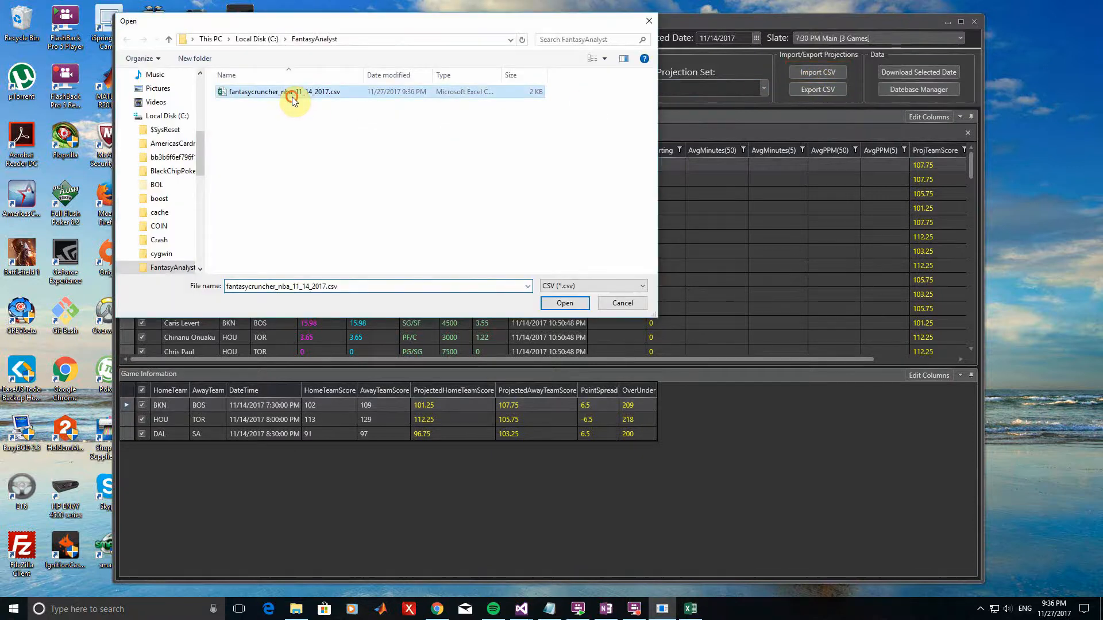
{"action": "left_click", "coordinate": [563, 302]}
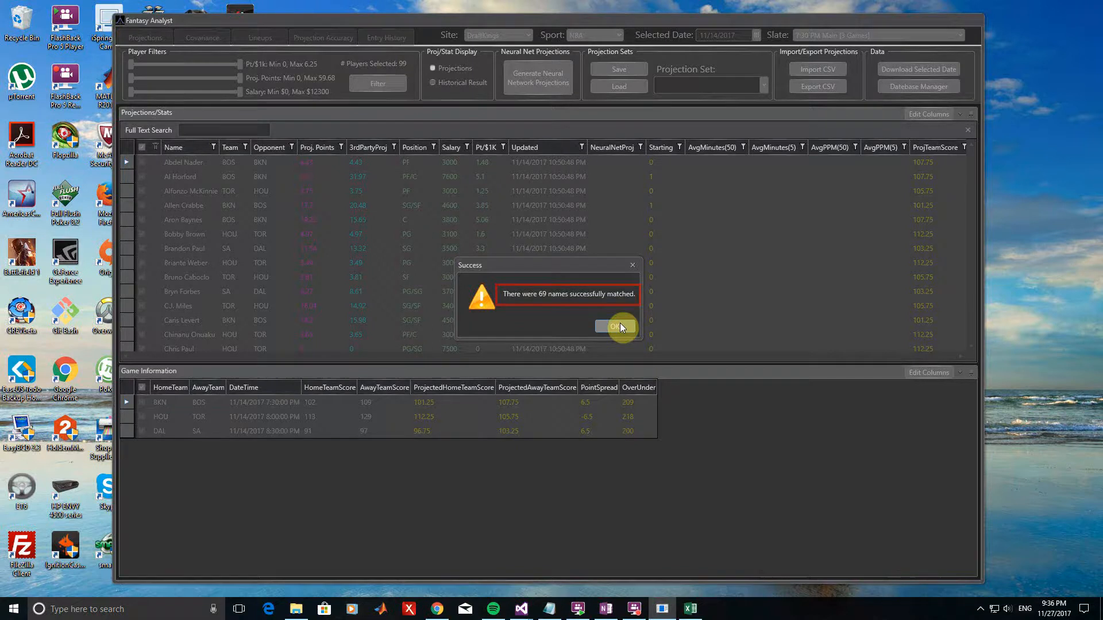
{"action": "left_click", "coordinate": [616, 326]}
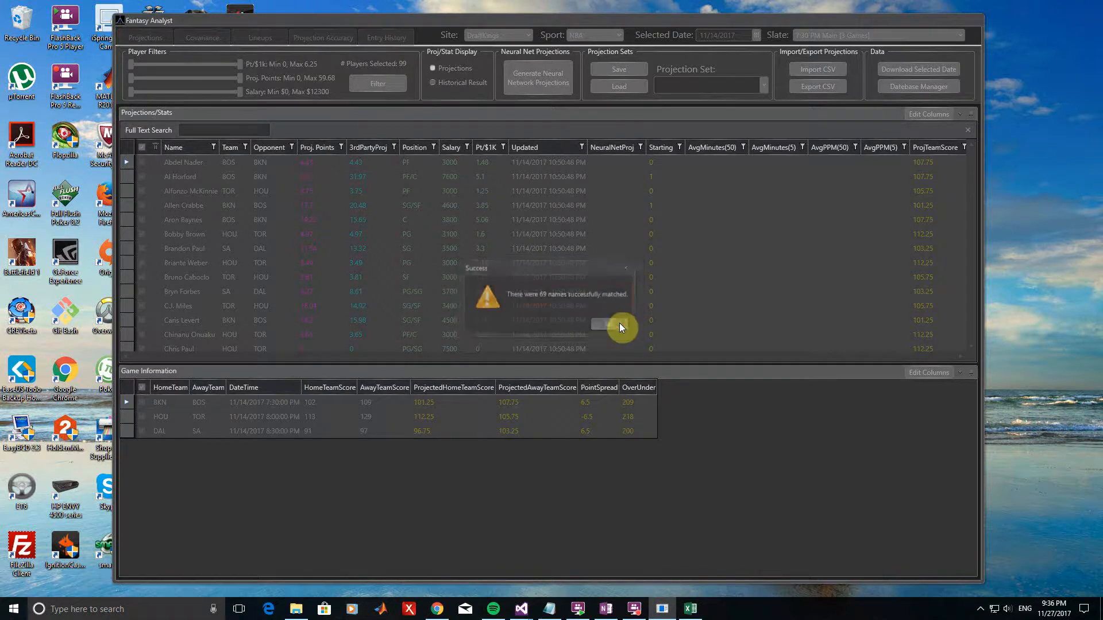
{"action": "left_click", "coordinate": [603, 325]}
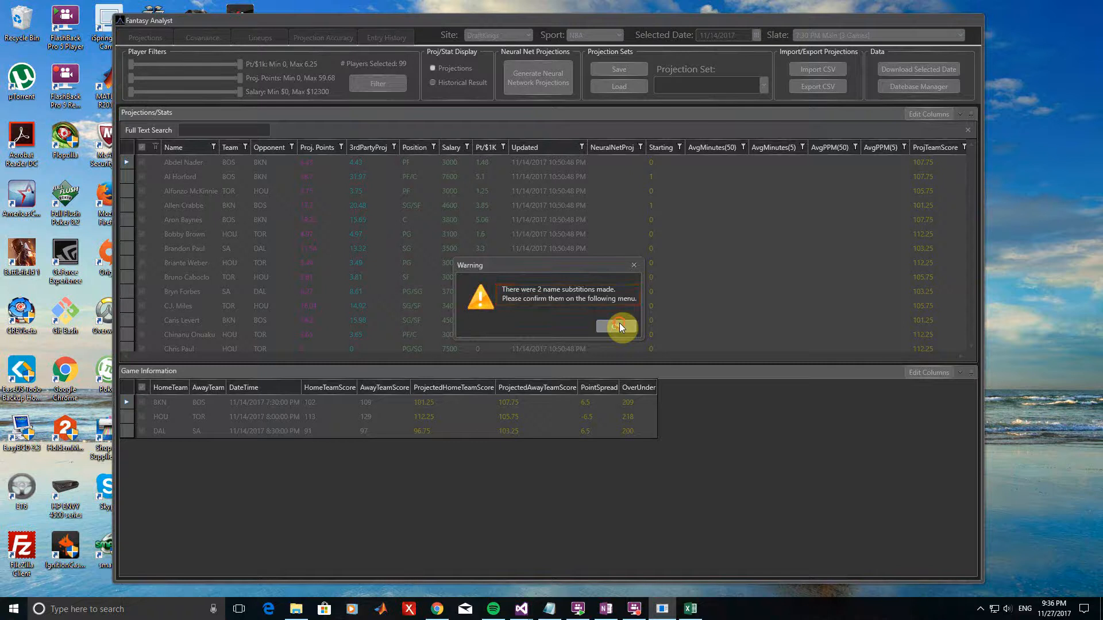
{"action": "left_click", "coordinate": [618, 326]}
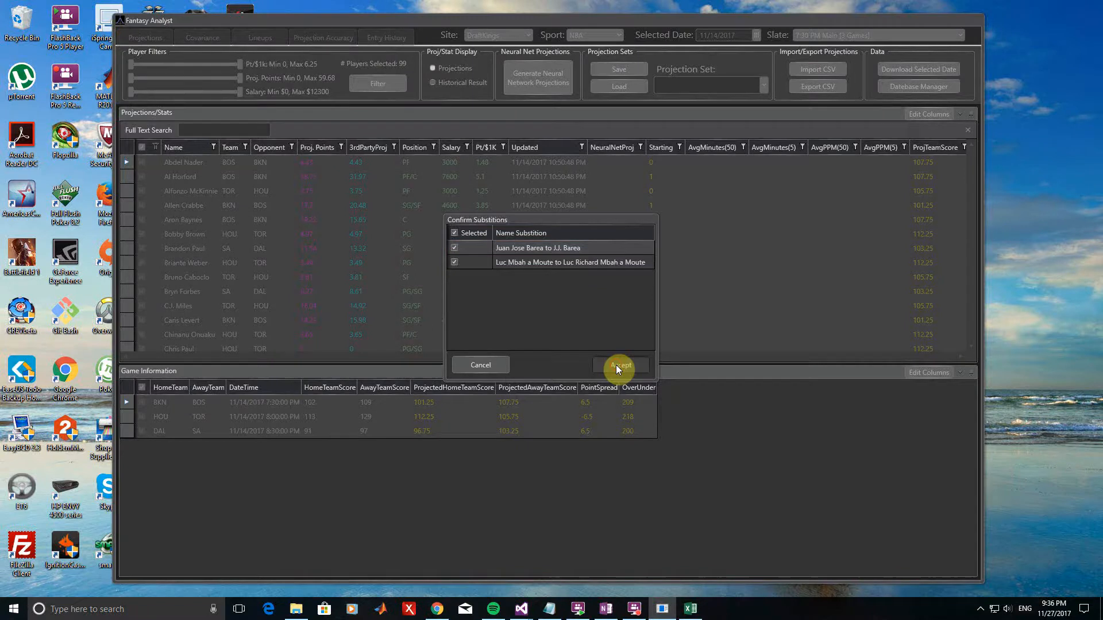
{"action": "left_click", "coordinate": [618, 365]}
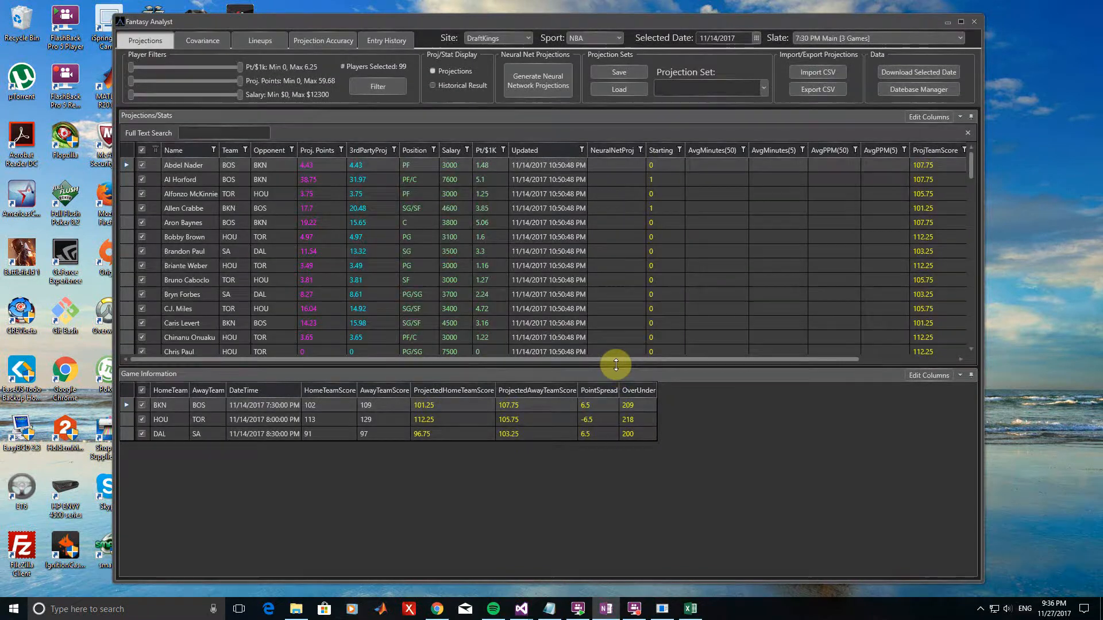
Enter FantasyCruncher as the projection set name.
{"action": "left_click", "coordinate": [317, 150]}
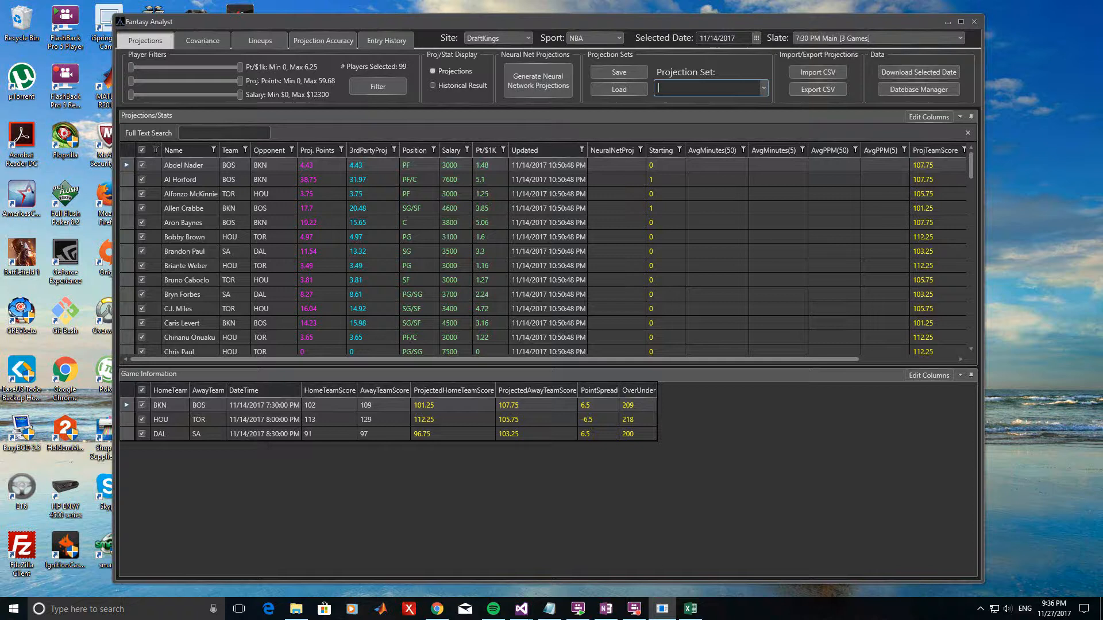
{"action": "type", "text": "FantasyCruncher"}
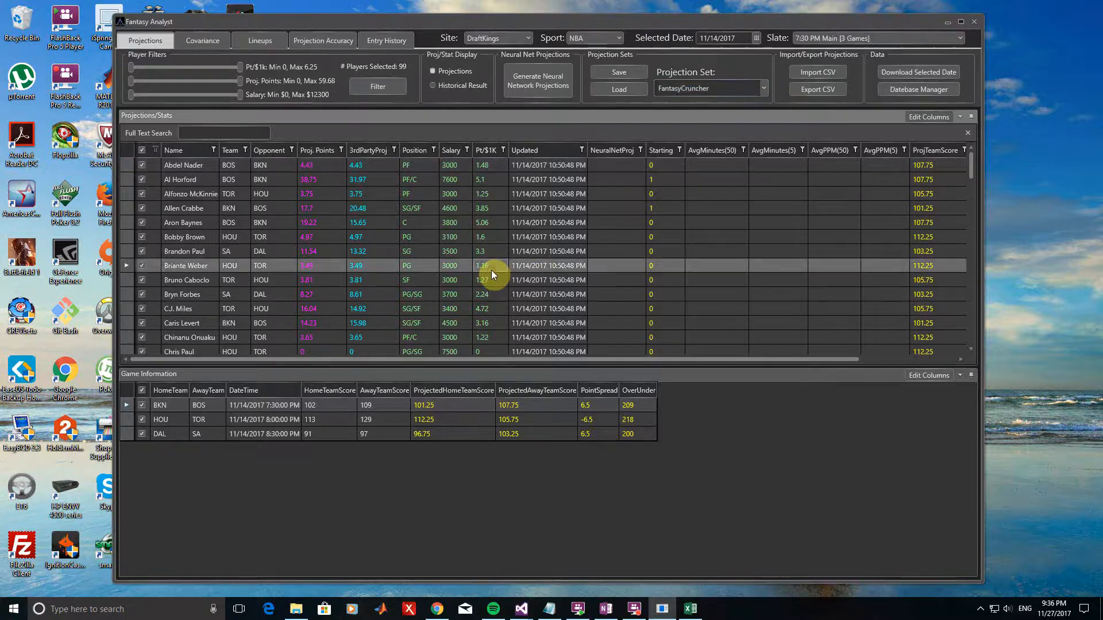
Reload the FantasyCruncher projection set and generate neural network projections for all players.
{"action": "right_click", "coordinate": [482, 266]}
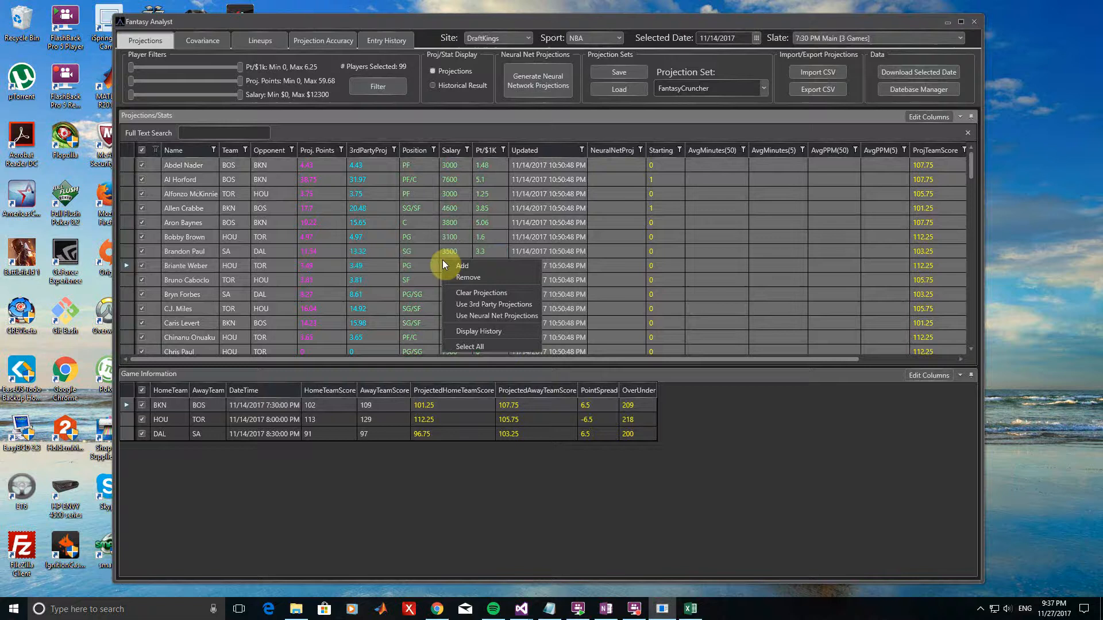
{"action": "mouse_move", "coordinate": [494, 304]}
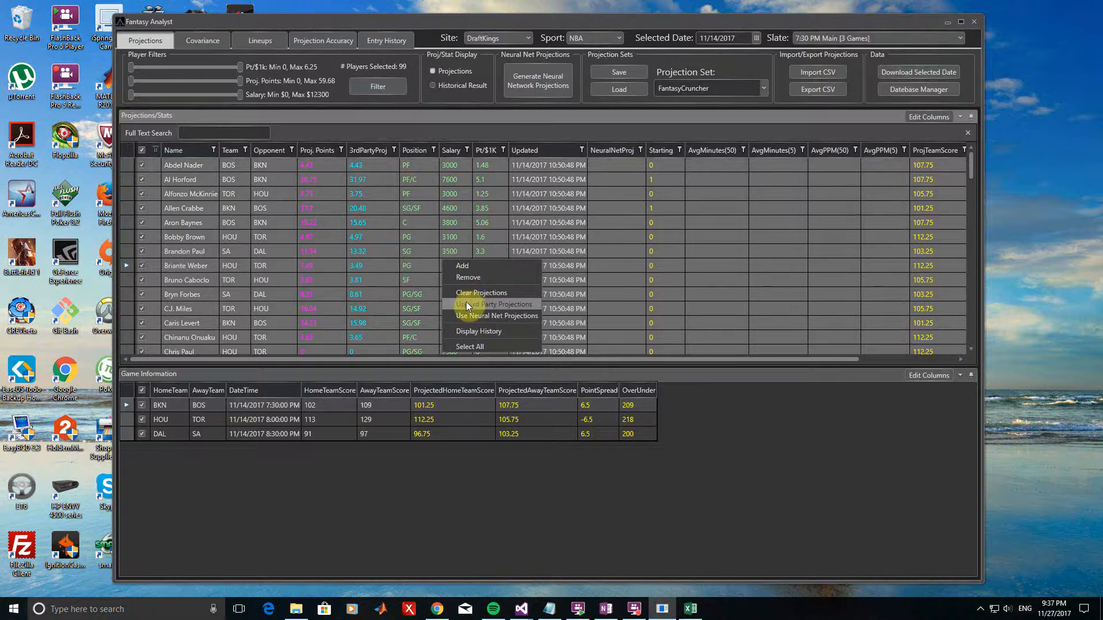
{"action": "left_click", "coordinate": [496, 304]}
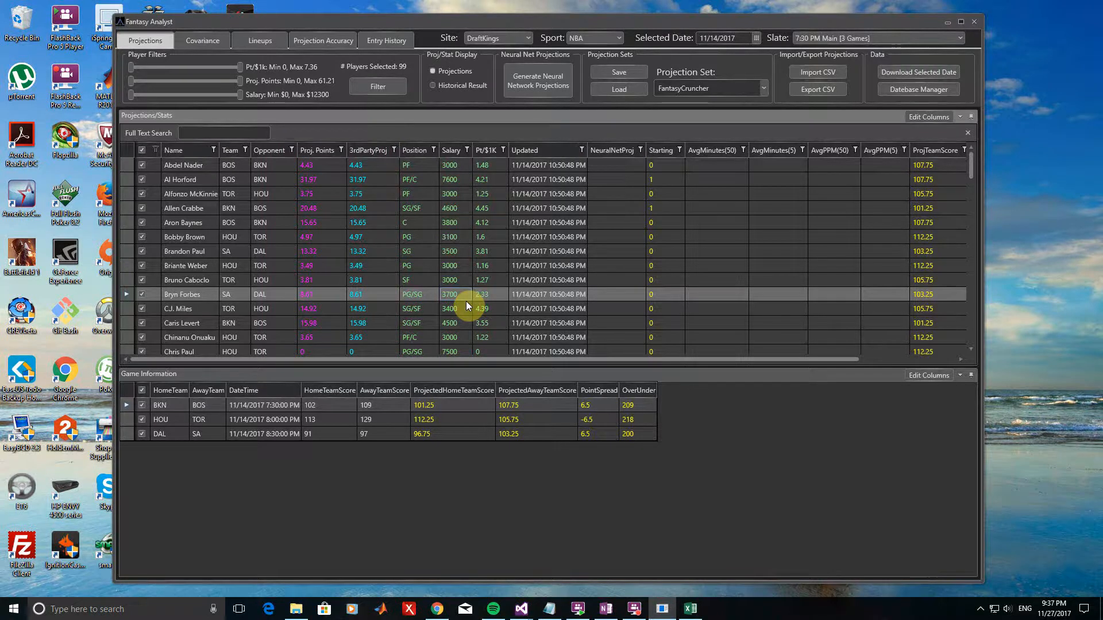
{"action": "left_click", "coordinate": [707, 88]}
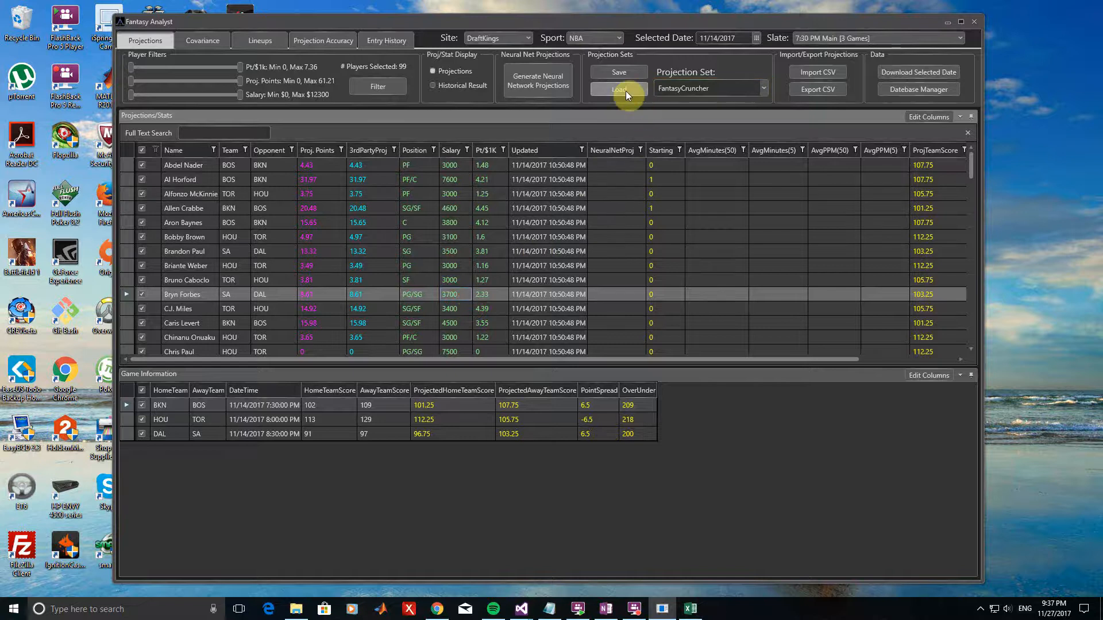
{"action": "left_click", "coordinate": [617, 89]}
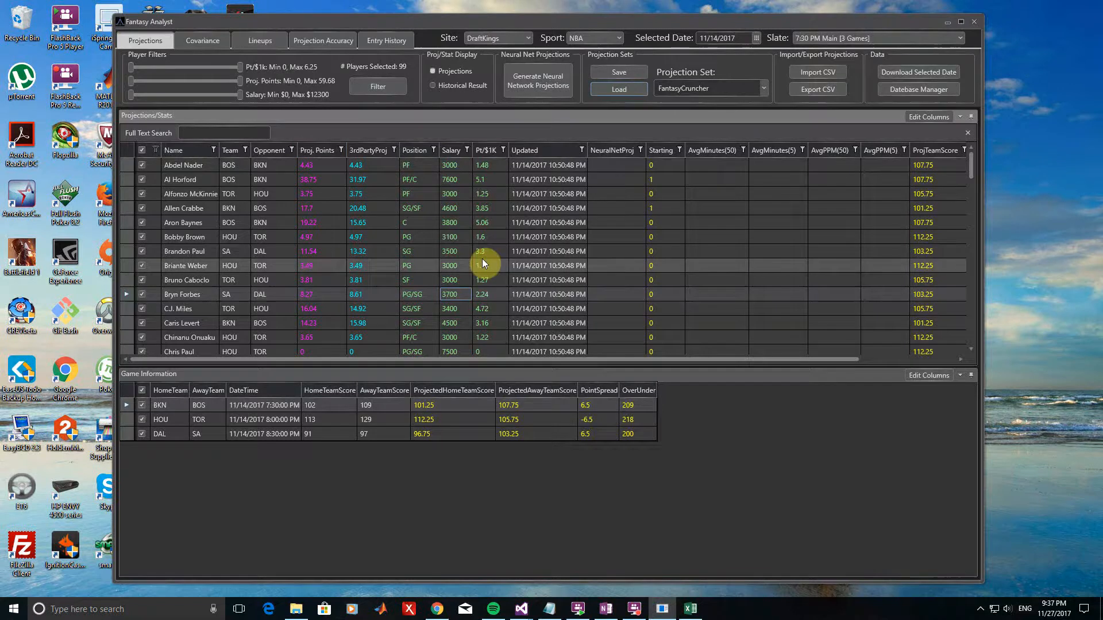
{"action": "left_click", "coordinate": [538, 77]}
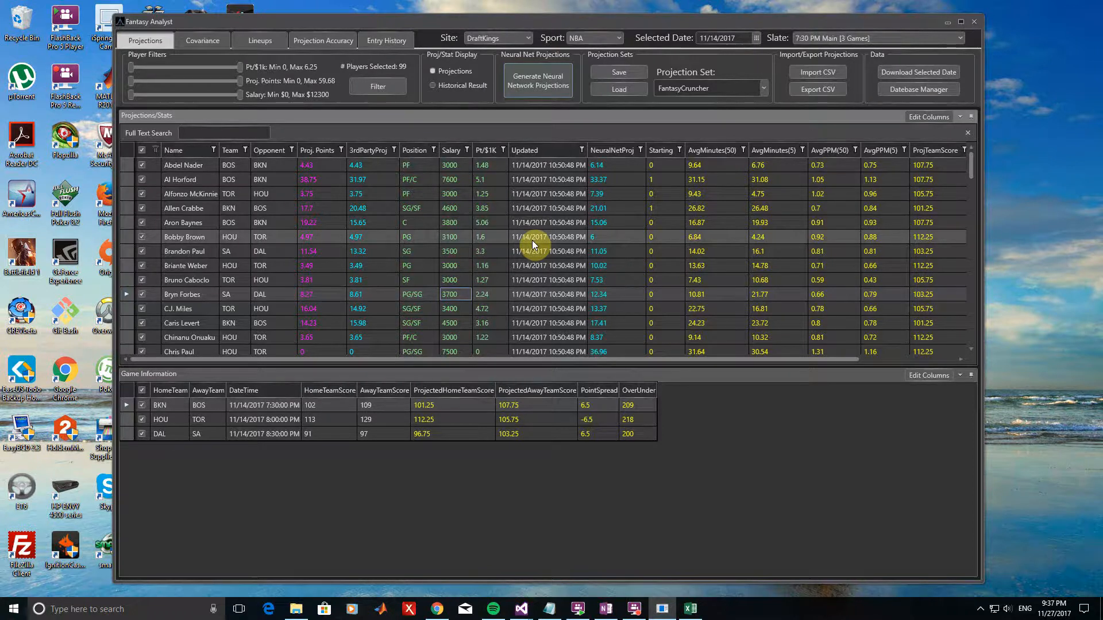
Use neural net values as projected points and name the set NeuralNetwork.
{"action": "right_click", "coordinate": [531, 237]}
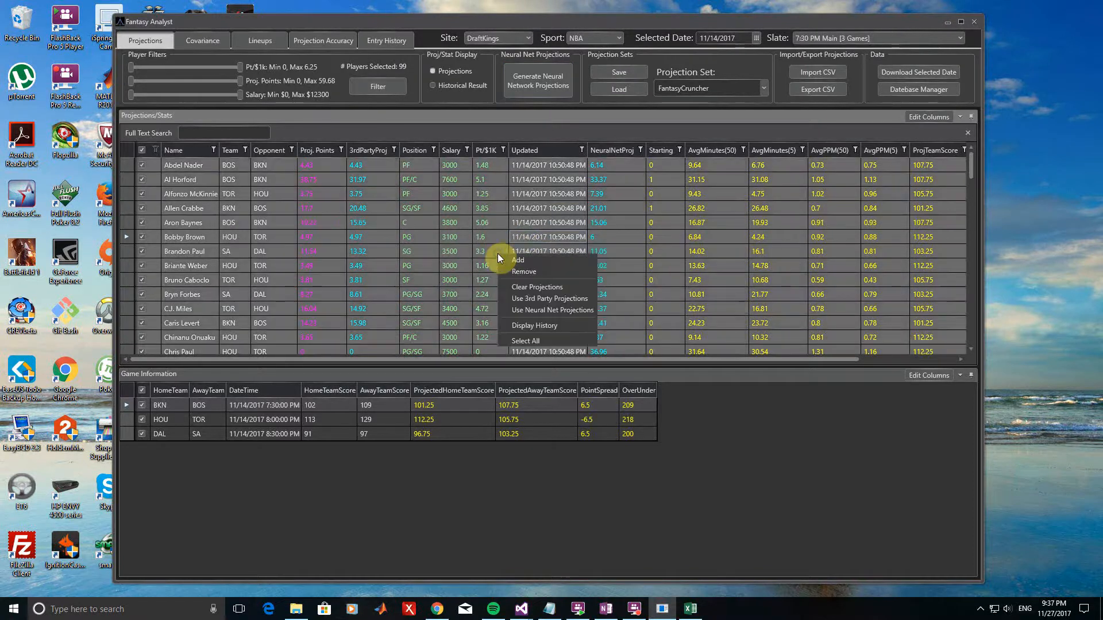
{"action": "left_click", "coordinate": [552, 310]}
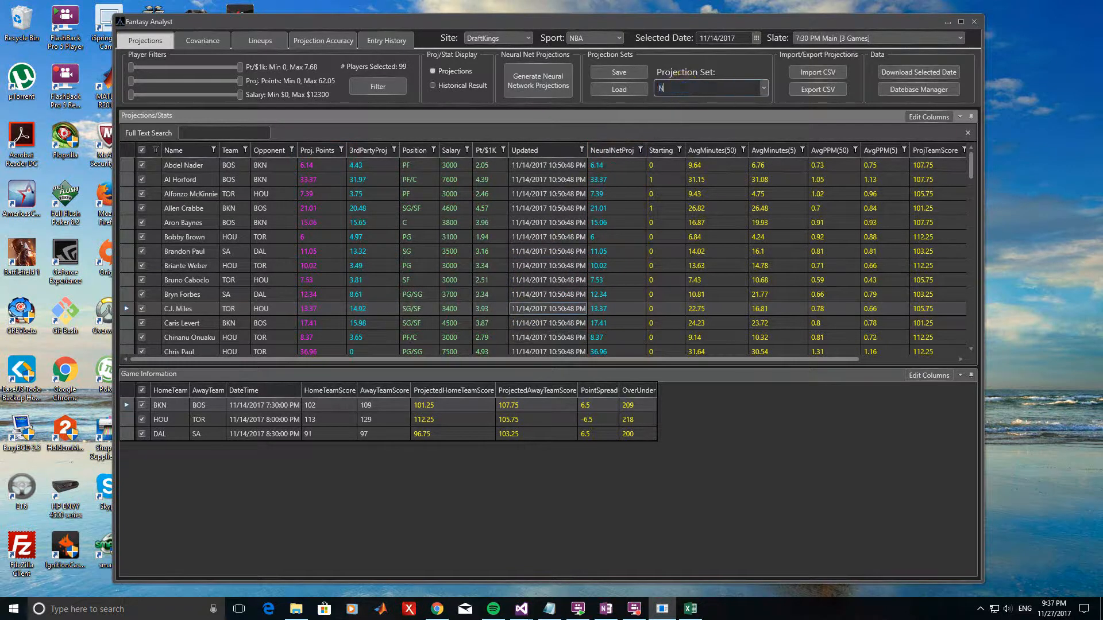
{"action": "type", "text": "NeuralNetwork"}
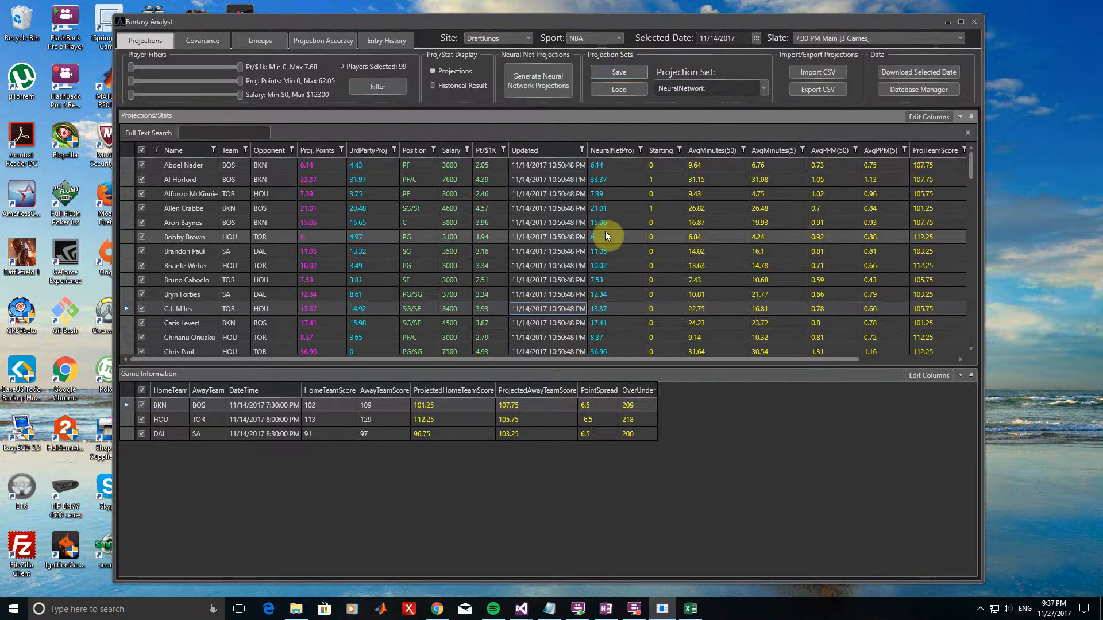
{"action": "mouse_move", "coordinate": [322, 41]}
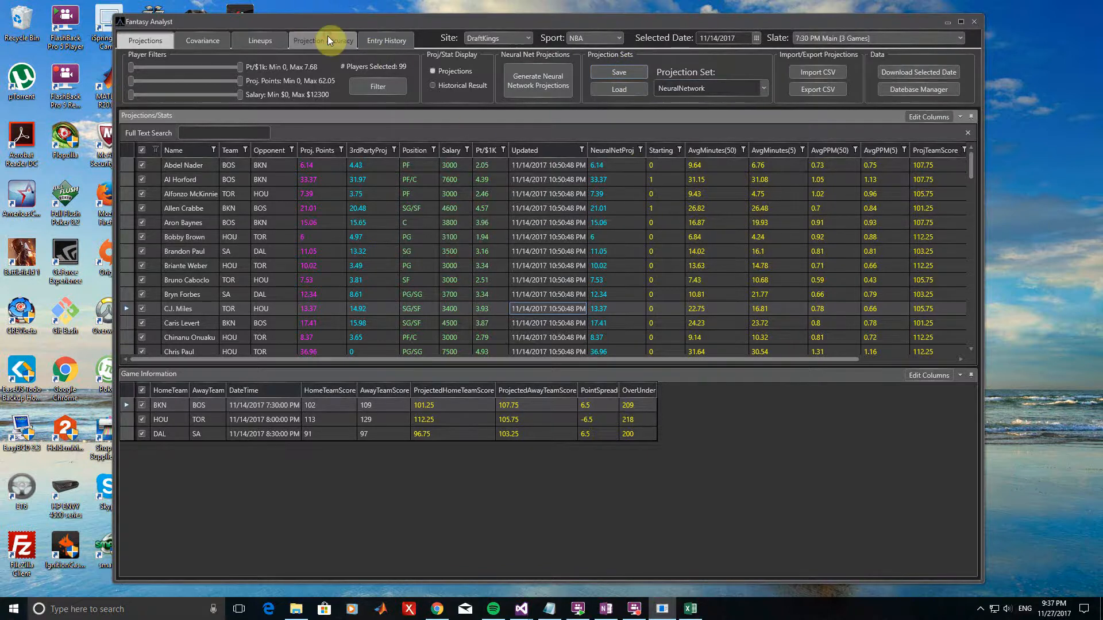
Open Projection Accuracy and review the projection set, comparison set and date settings.
{"action": "left_click", "coordinate": [323, 40]}
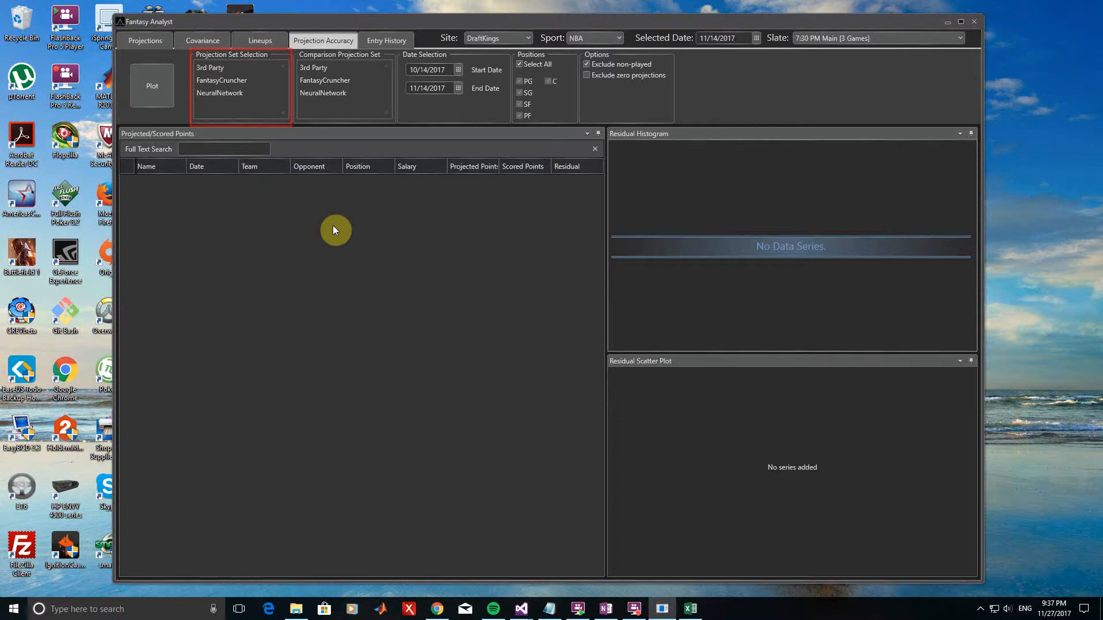
{"action": "left_click", "coordinate": [325, 80]}
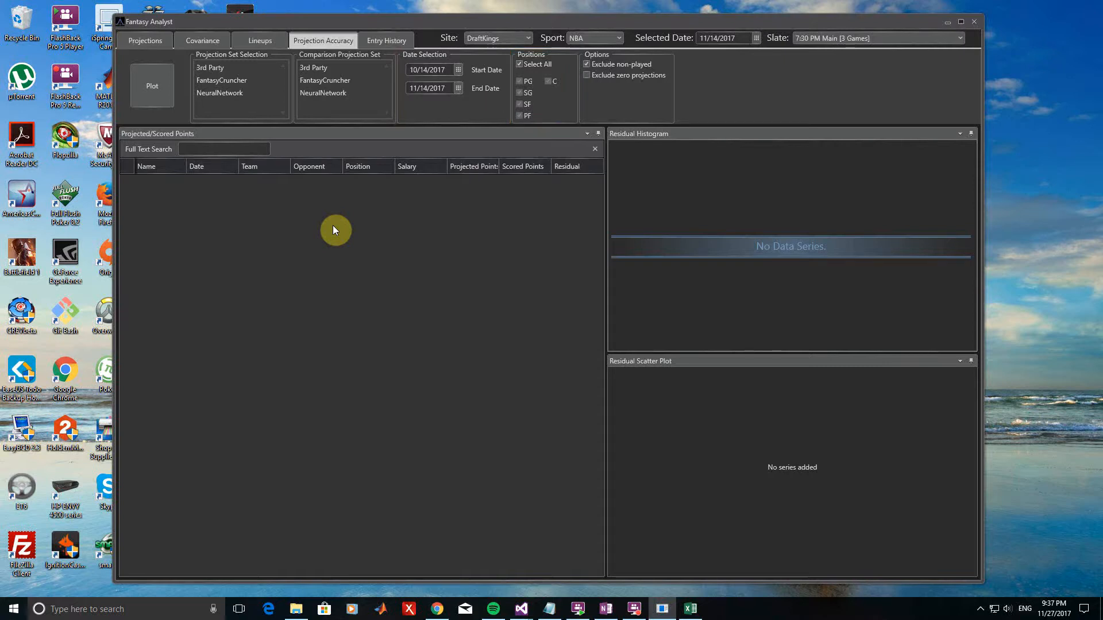
{"action": "left_click", "coordinate": [586, 64]}
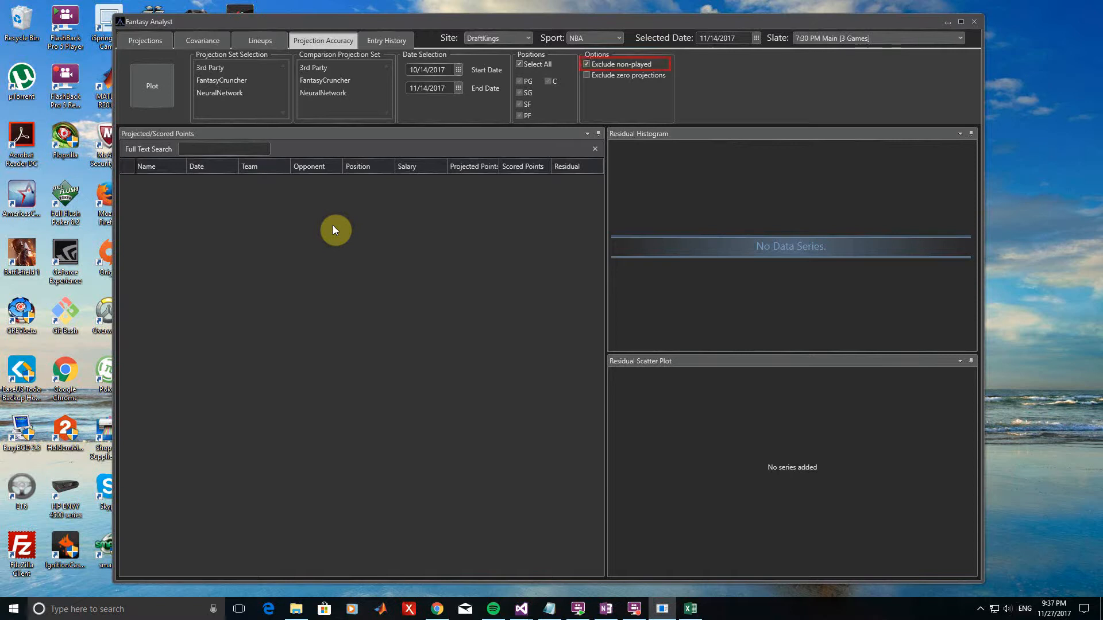
{"action": "left_click", "coordinate": [586, 75]}
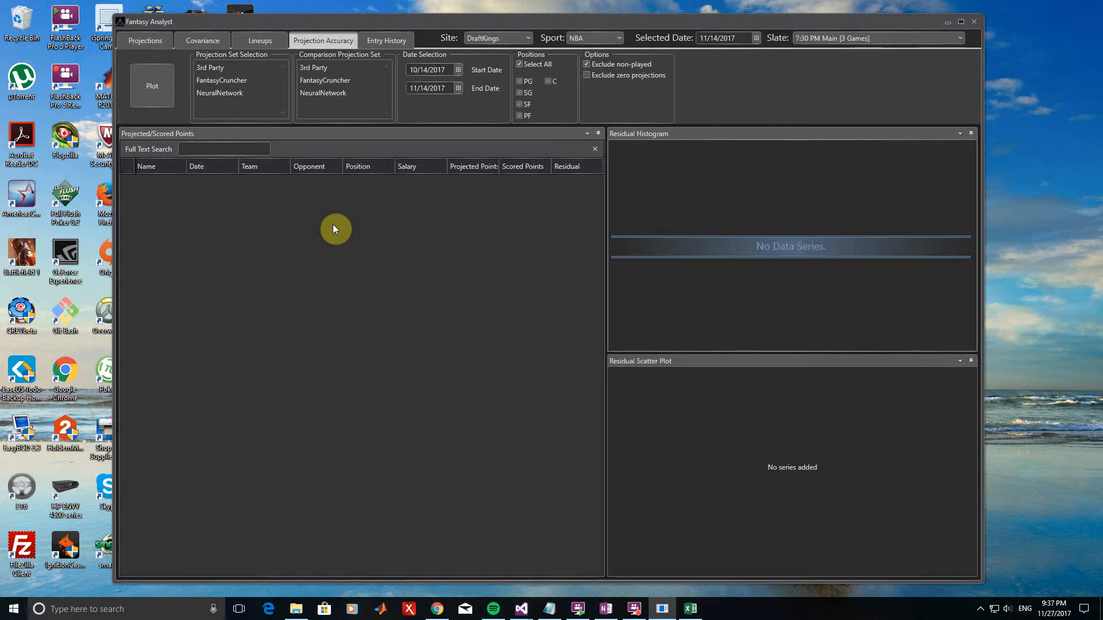
Select 3rd Party and plot its residuals for 10/14–11/14/2017.
{"action": "left_click", "coordinate": [209, 67]}
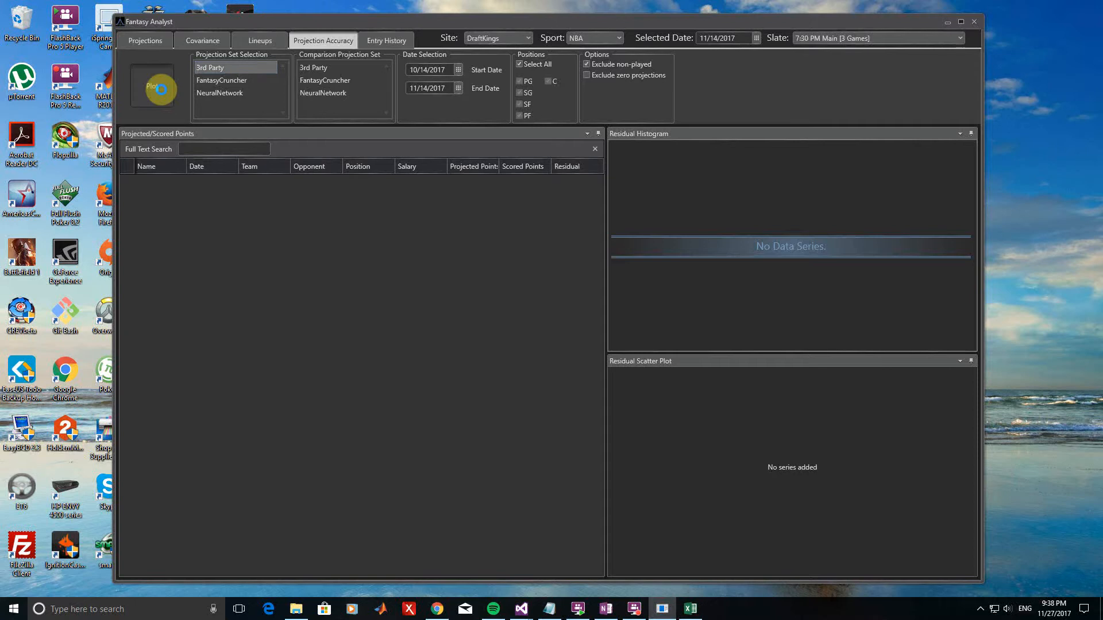
{"action": "left_click", "coordinate": [153, 86]}
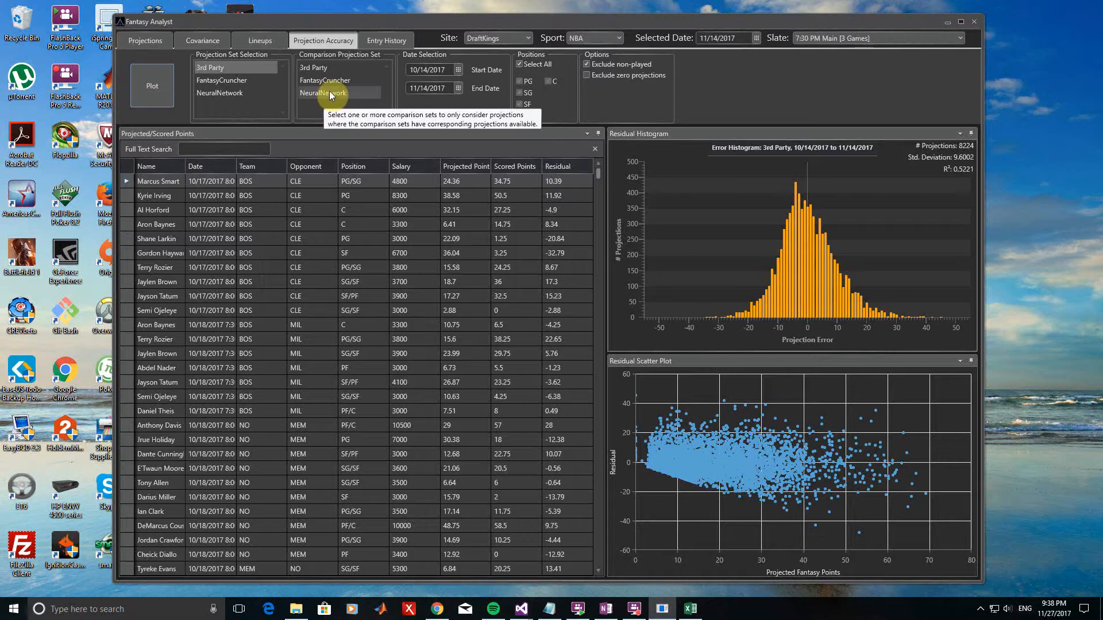
Select all three comparison sets, then plot NeuralNetwork residuals (66 projections, R² 0.6333).
{"action": "left_click", "coordinate": [313, 68]}
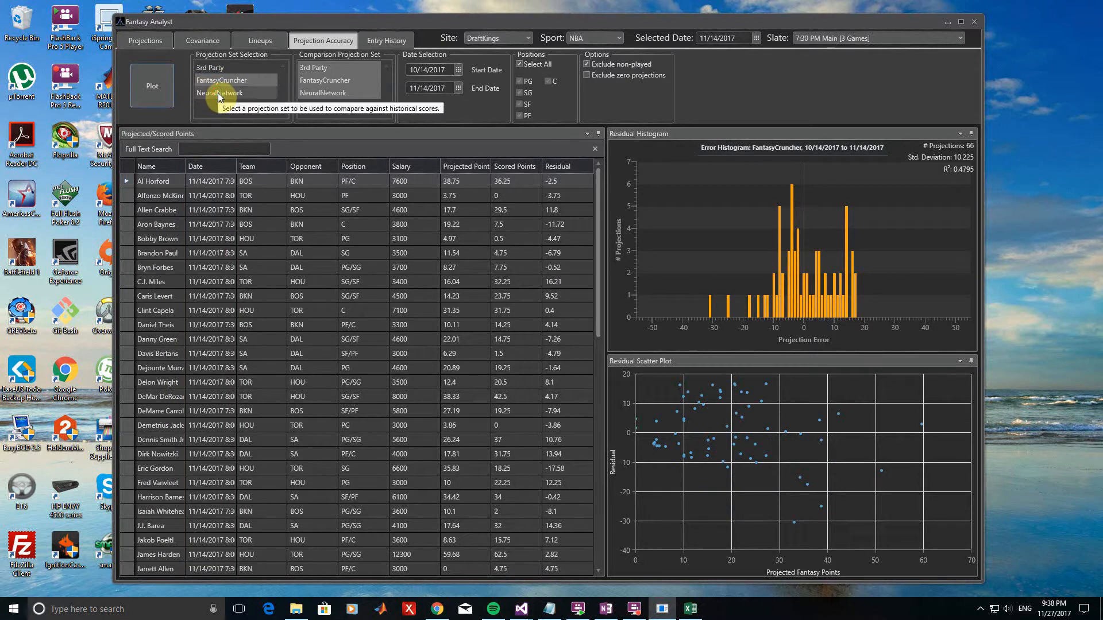
{"action": "left_click", "coordinate": [221, 92]}
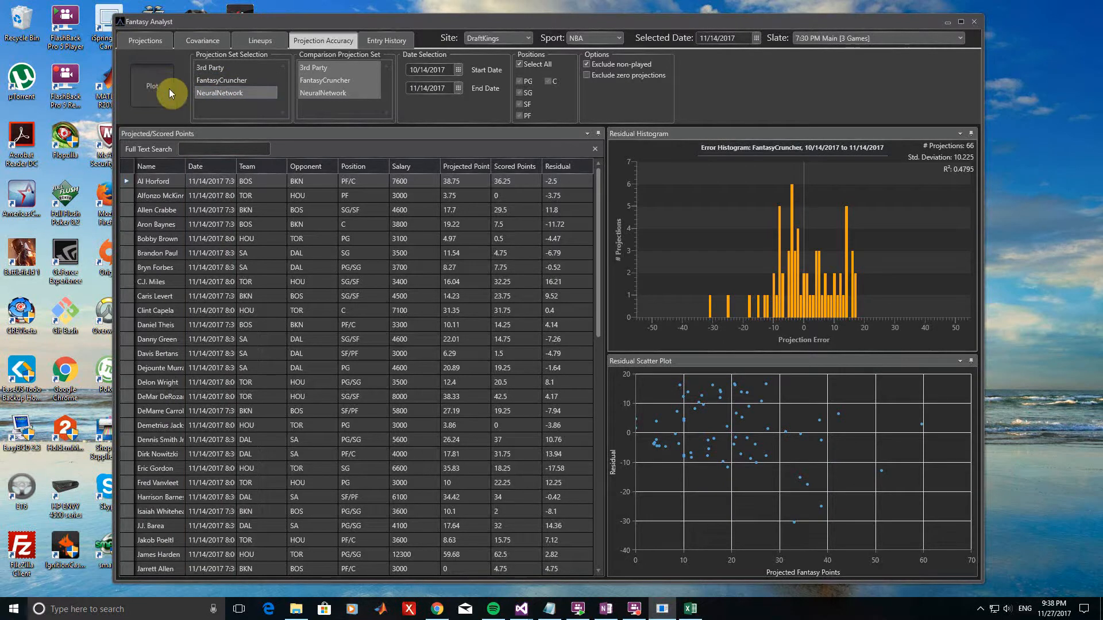
{"action": "left_click", "coordinate": [152, 85]}
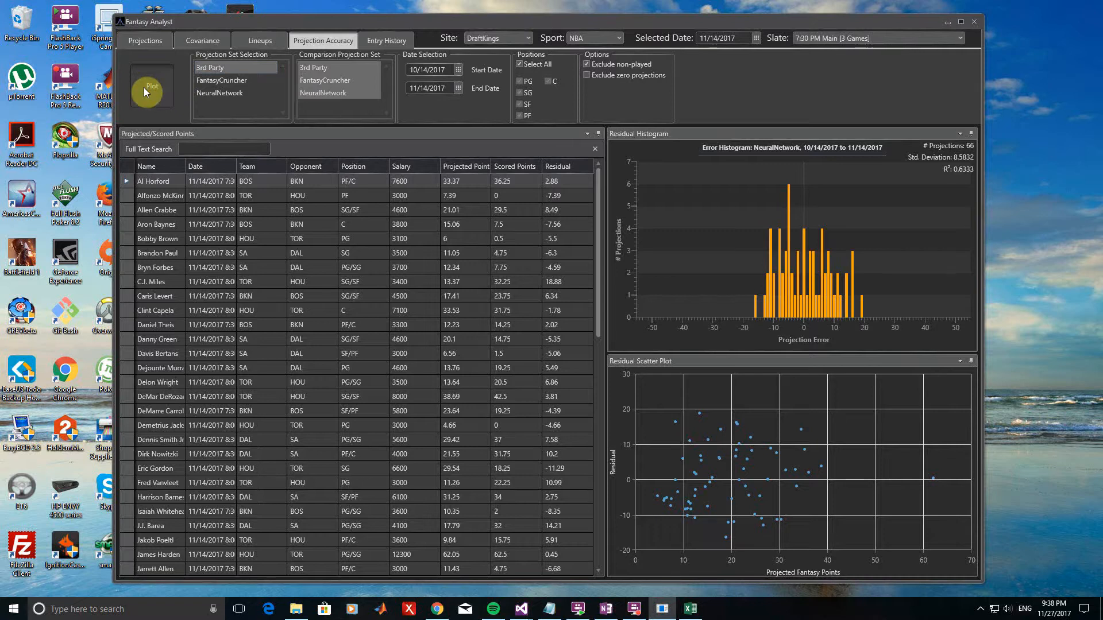
{"action": "left_click", "coordinate": [151, 89]}
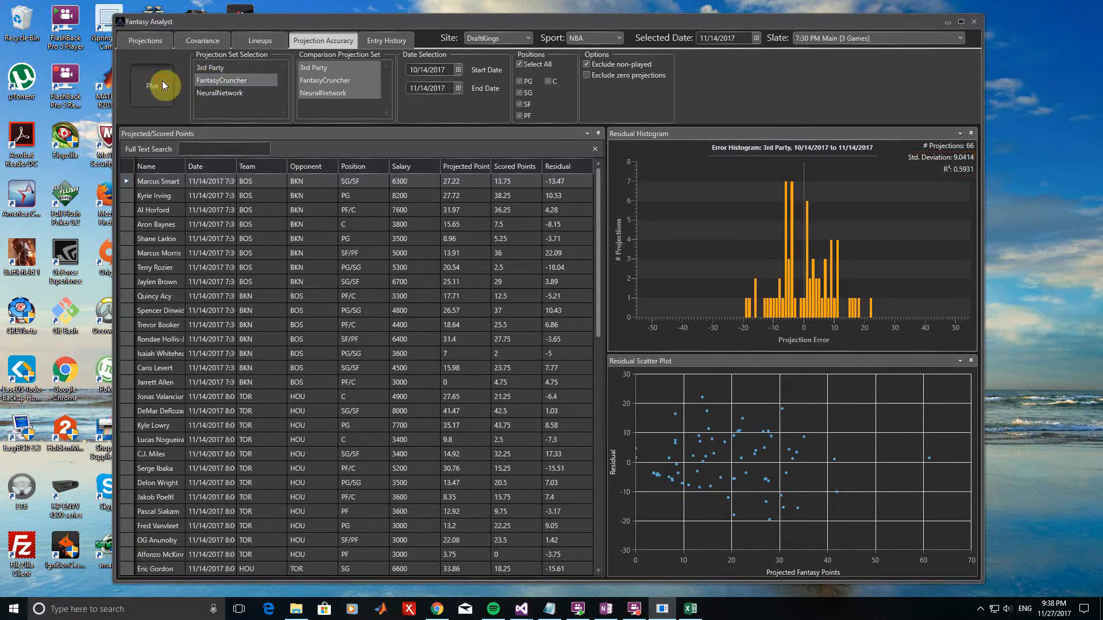
{"action": "left_click", "coordinate": [151, 86]}
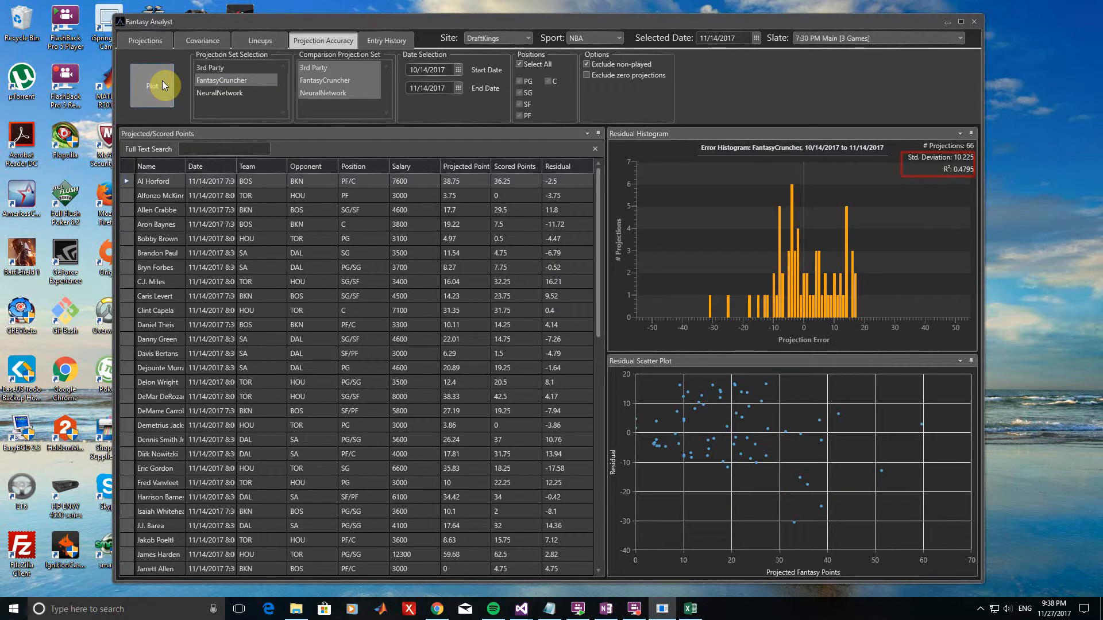
{"action": "left_click", "coordinate": [222, 92]}
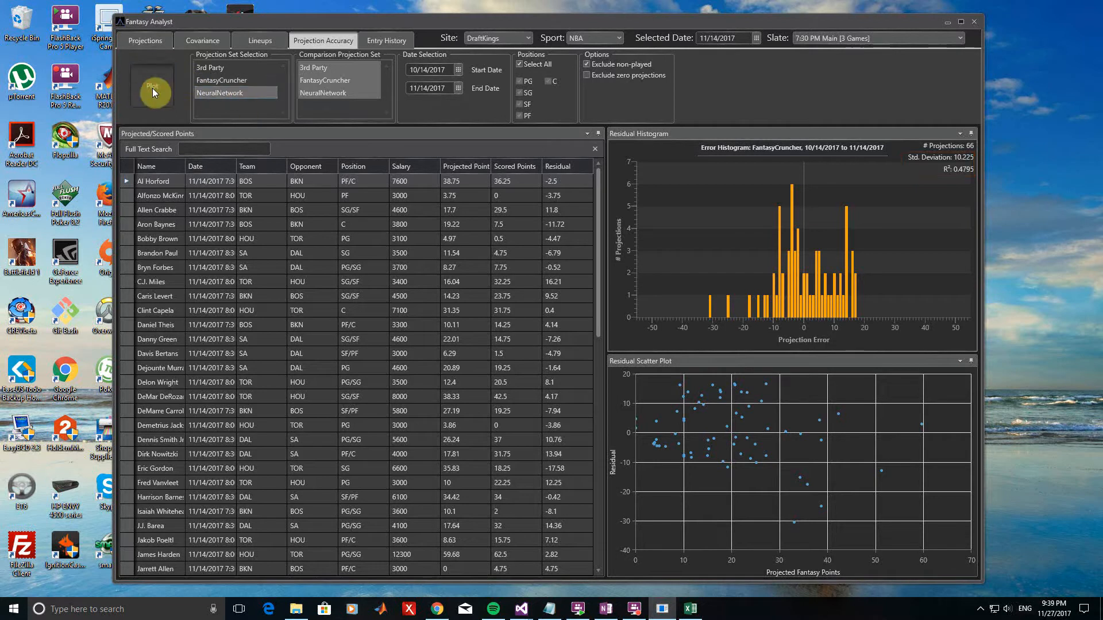
{"action": "left_click", "coordinate": [153, 85]}
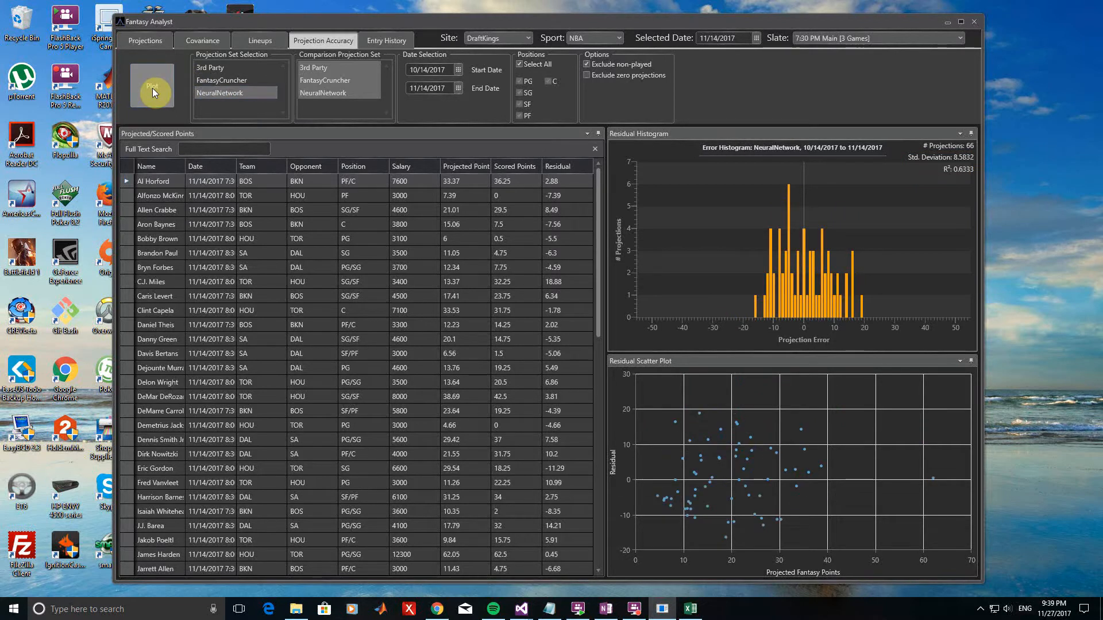